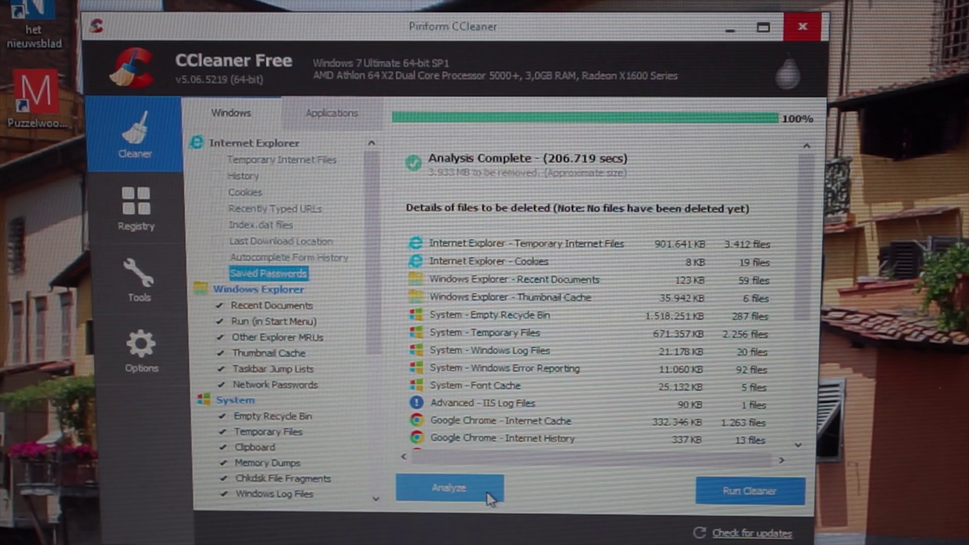
mouse_move(446, 190)
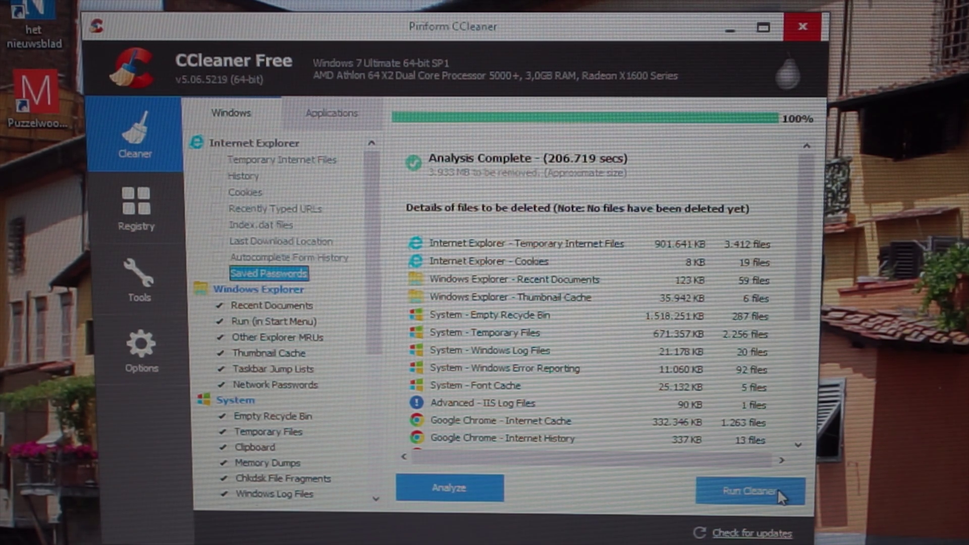
- Permanently delete about 3 GB of analysed junk files, then re-analyze to find only a small thumbnail cache
click(750, 488)
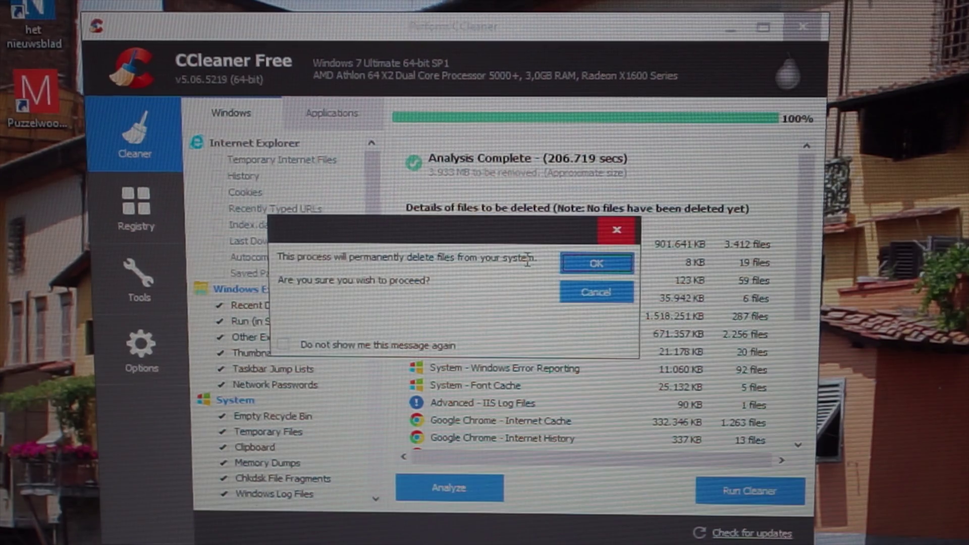
click(596, 262)
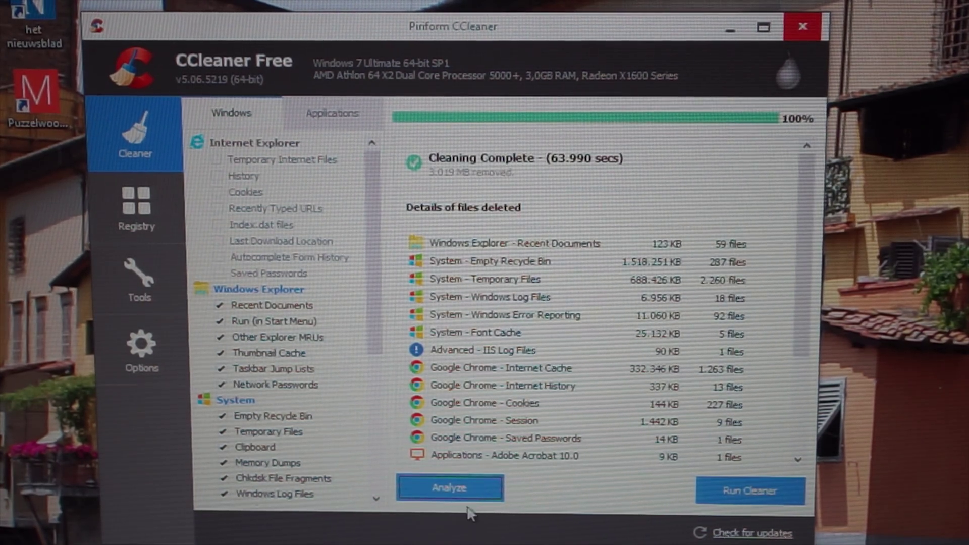
click(449, 489)
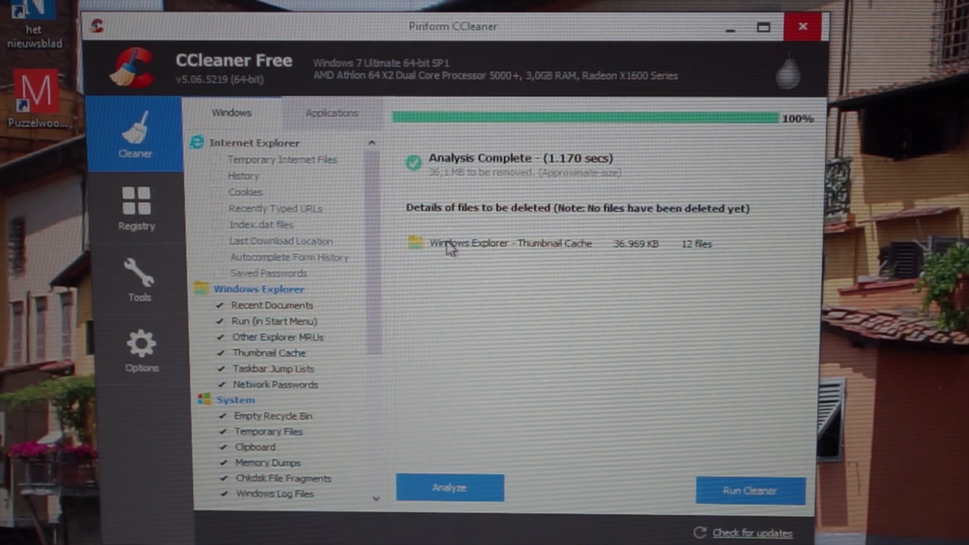
click(136, 210)
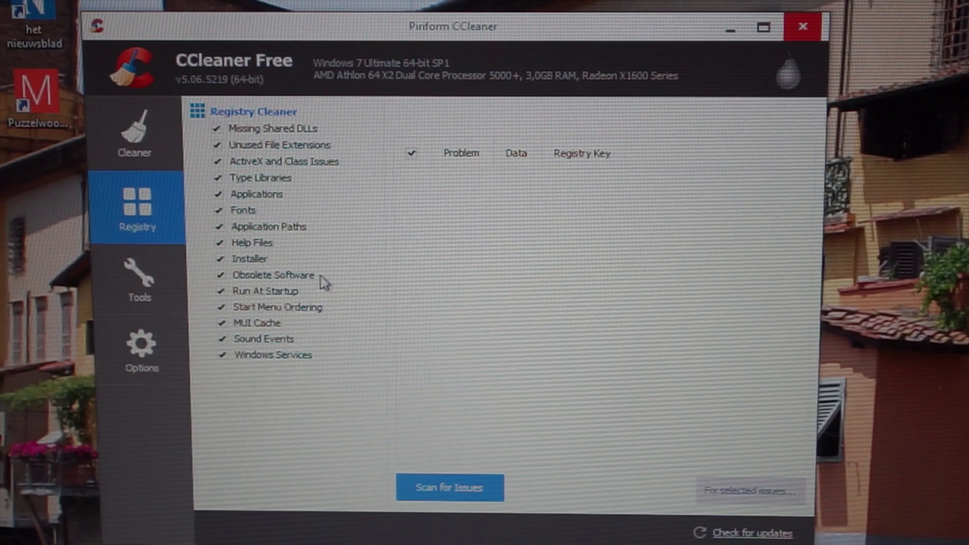
mouse_move(334, 286)
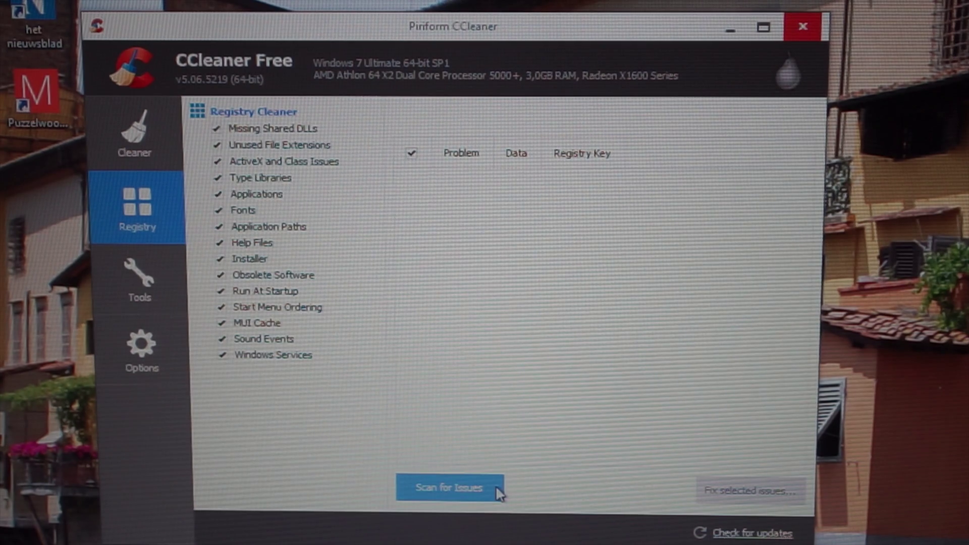
- Scan the registry, listing issues such as unused file extensions and ActiveX/COM problems
click(450, 488)
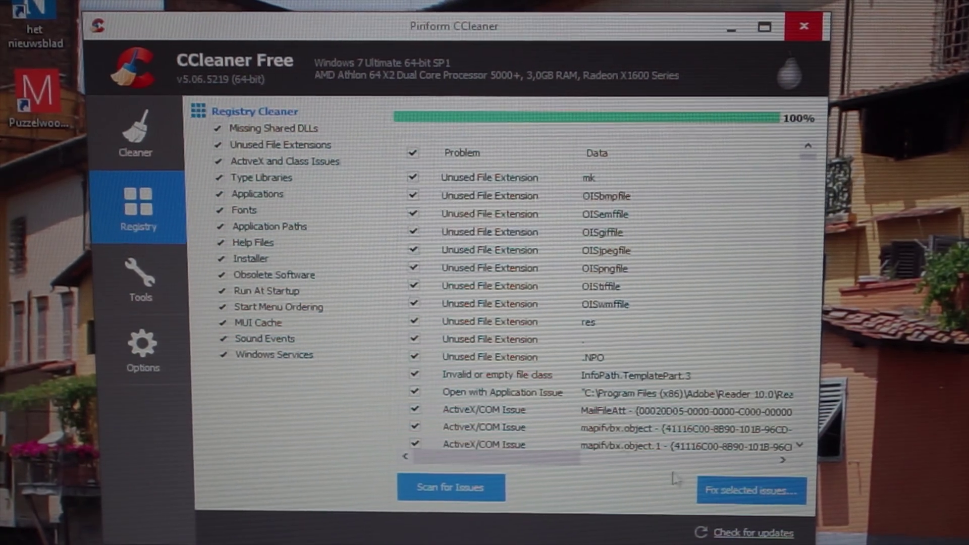
- Fix all 1,194 selected registry issues, then rescan to reveal a few leftover file-class and ActiveX/COM issues
click(750, 491)
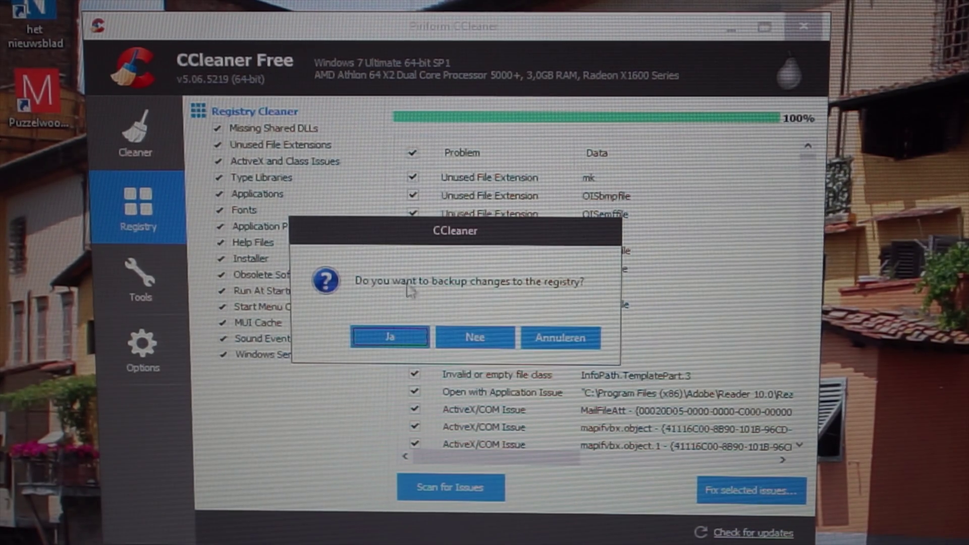
mouse_move(527, 255)
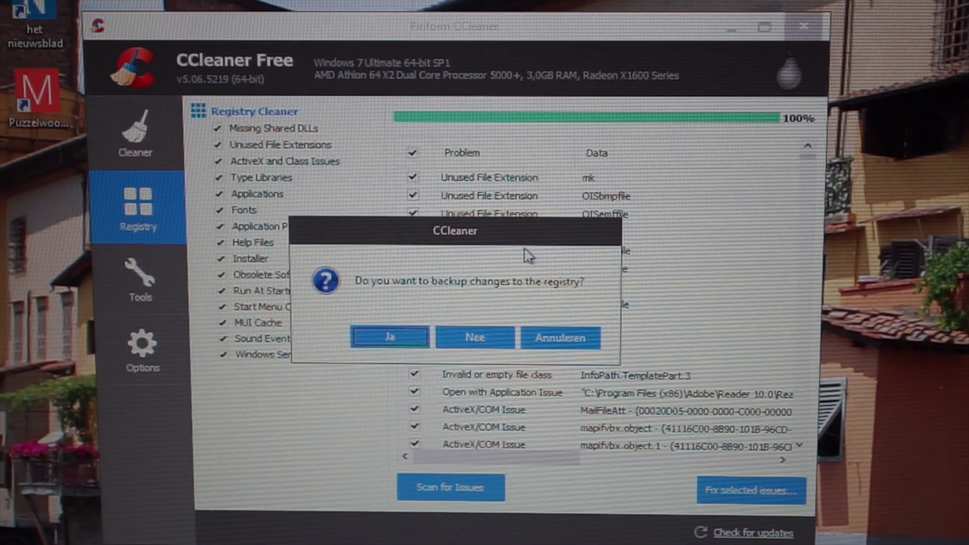
mouse_move(483, 337)
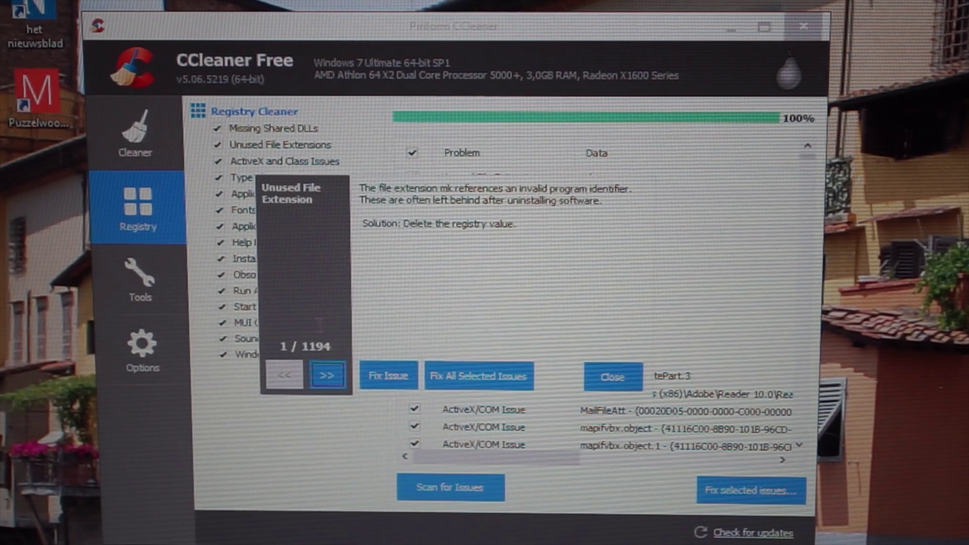
mouse_move(312, 358)
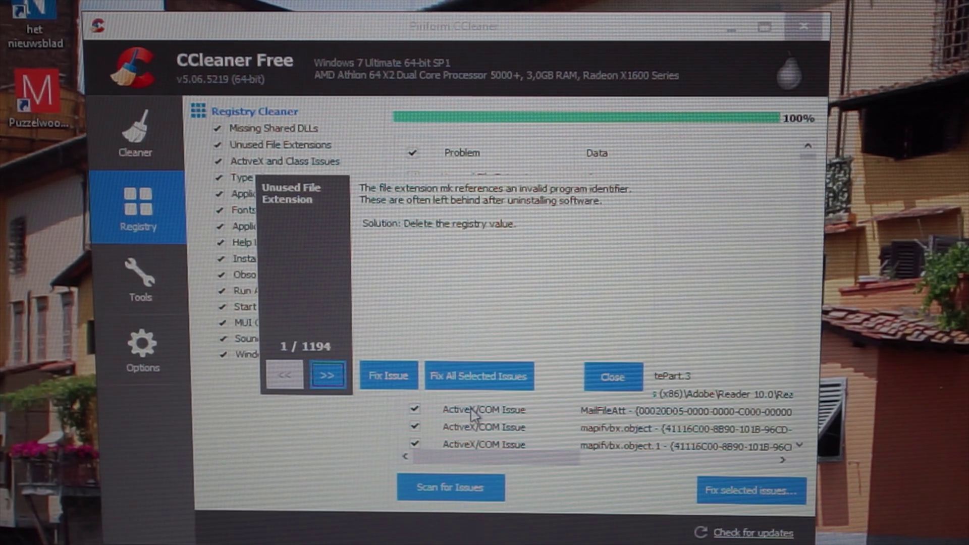
click(478, 376)
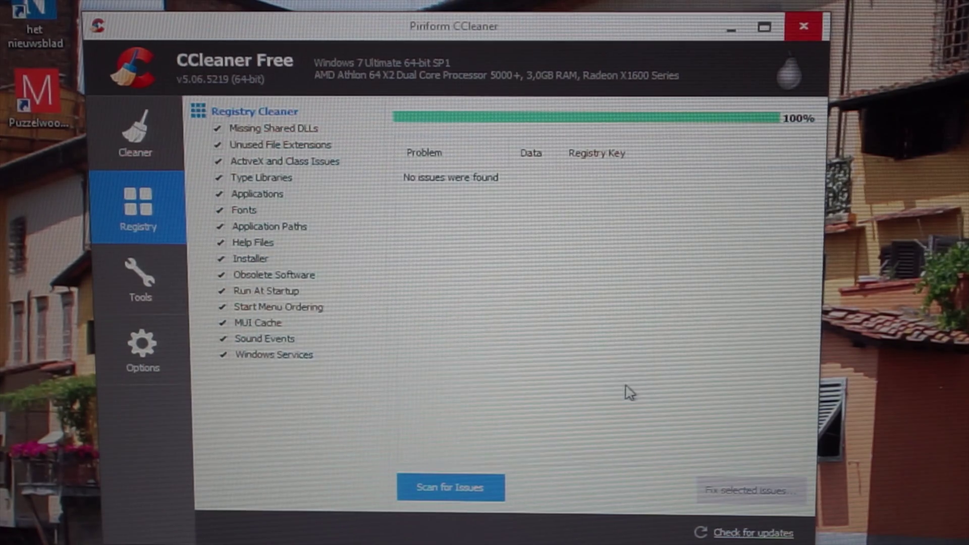
click(450, 488)
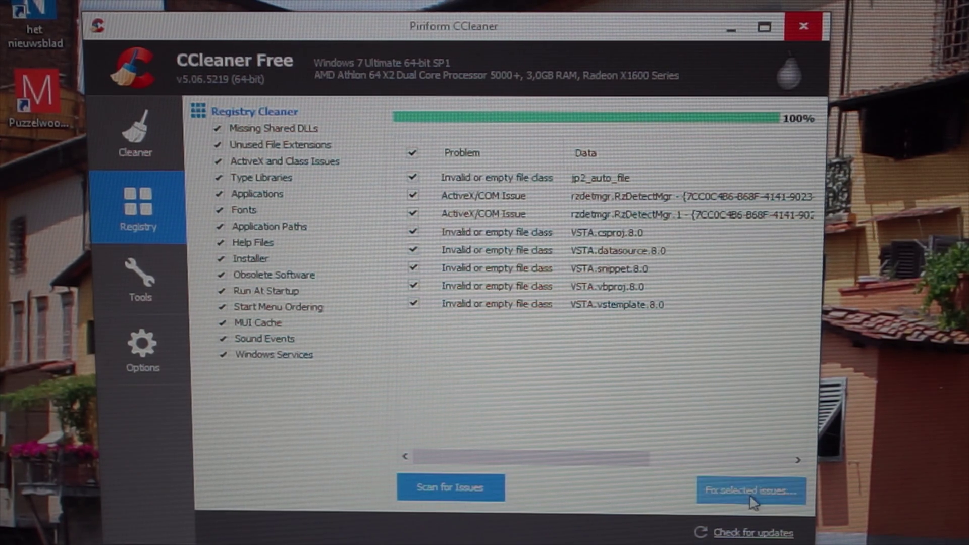
- Fix the eight remaining registry issues so the cleaner reports no issues found
click(750, 489)
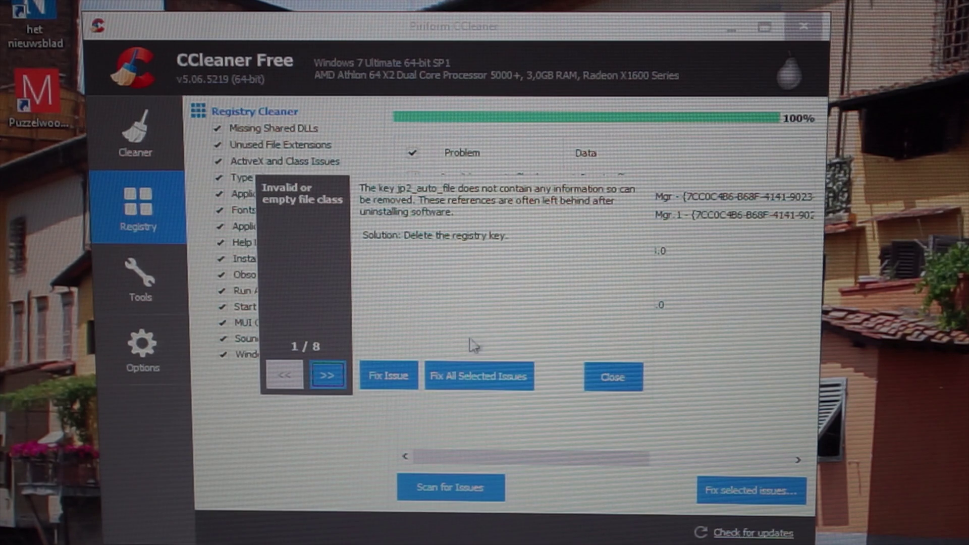
click(613, 377)
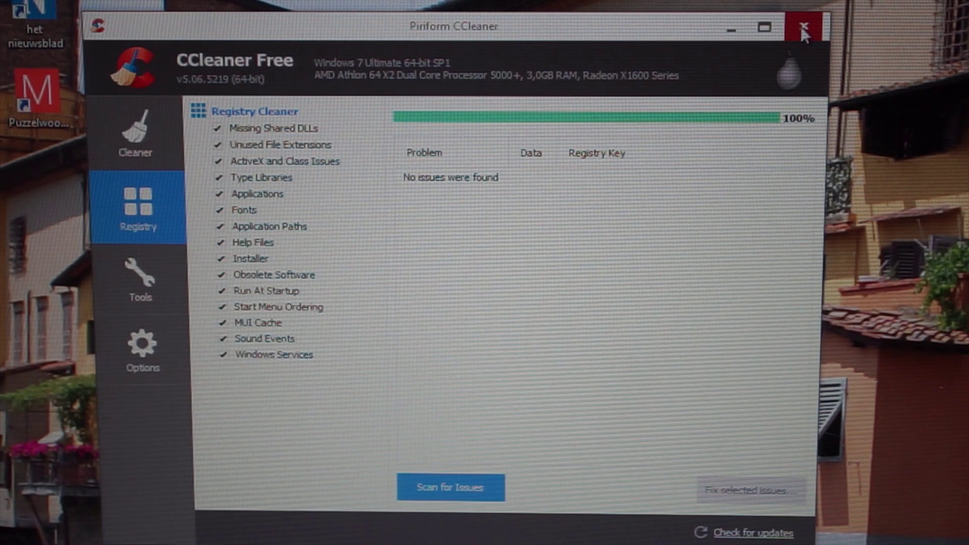
mouse_move(814, 28)
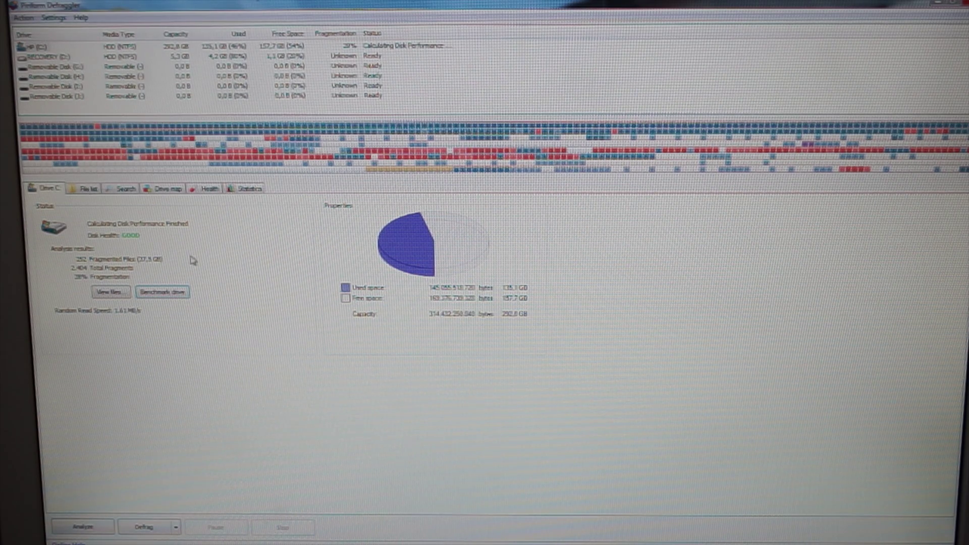
mouse_move(89, 283)
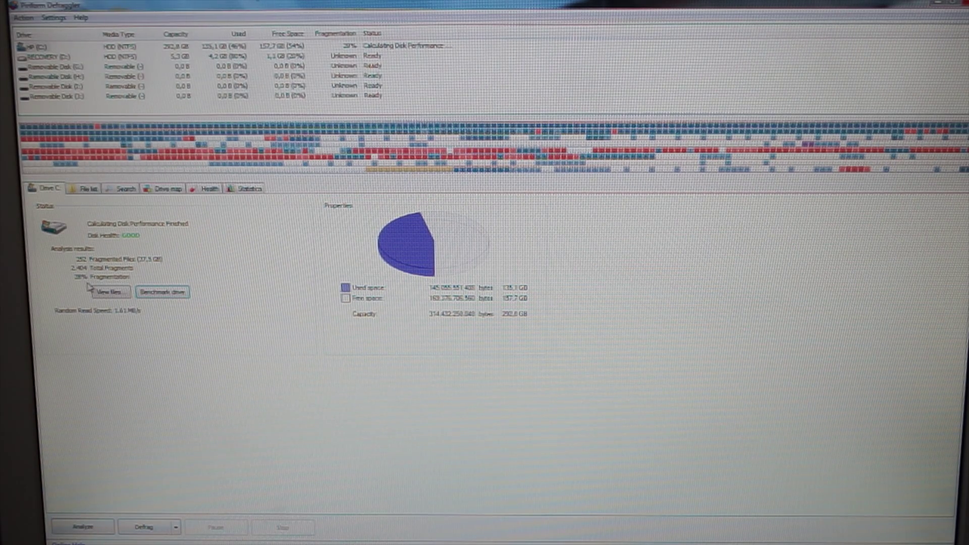
mouse_move(117, 317)
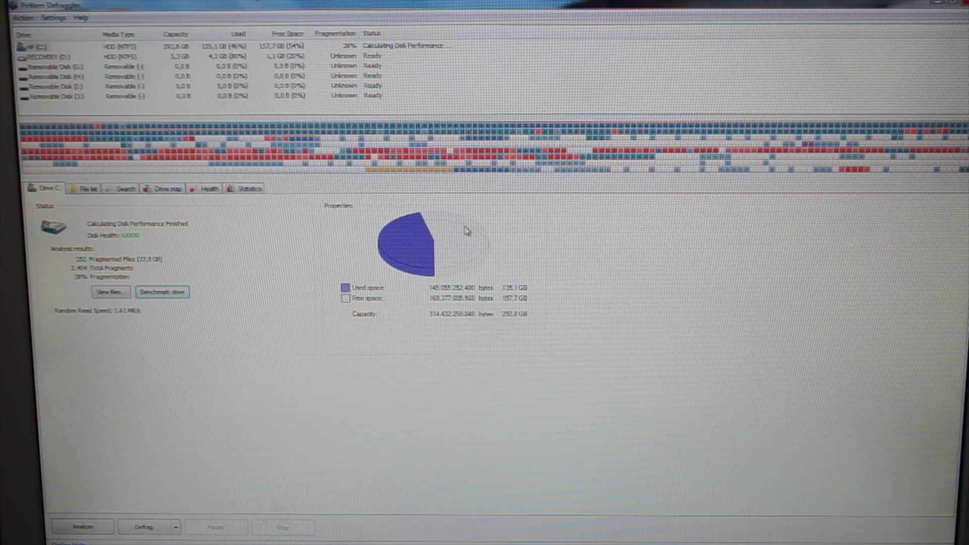
mouse_move(455, 199)
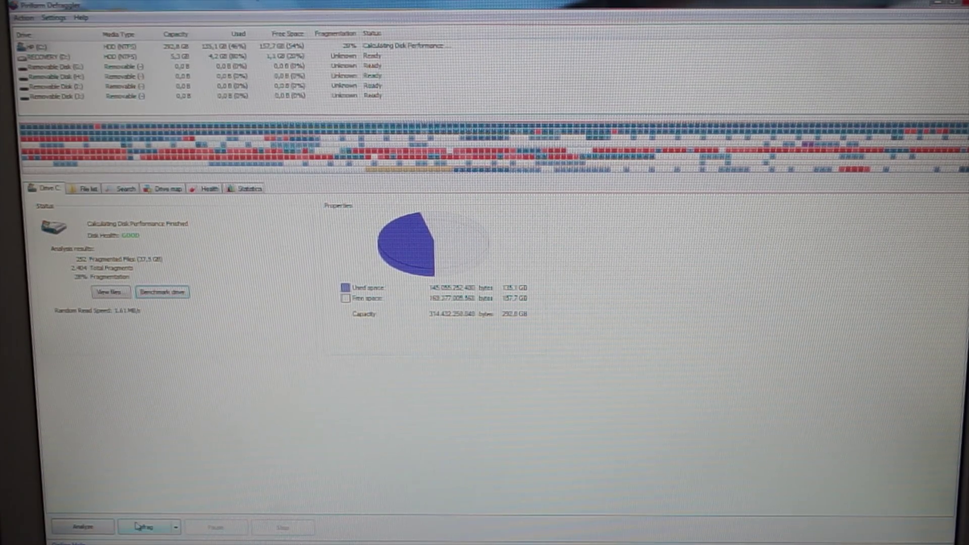
- Defragment drive C in Defraggler until fragmentation reports 0% with no fragmented files left
click(143, 527)
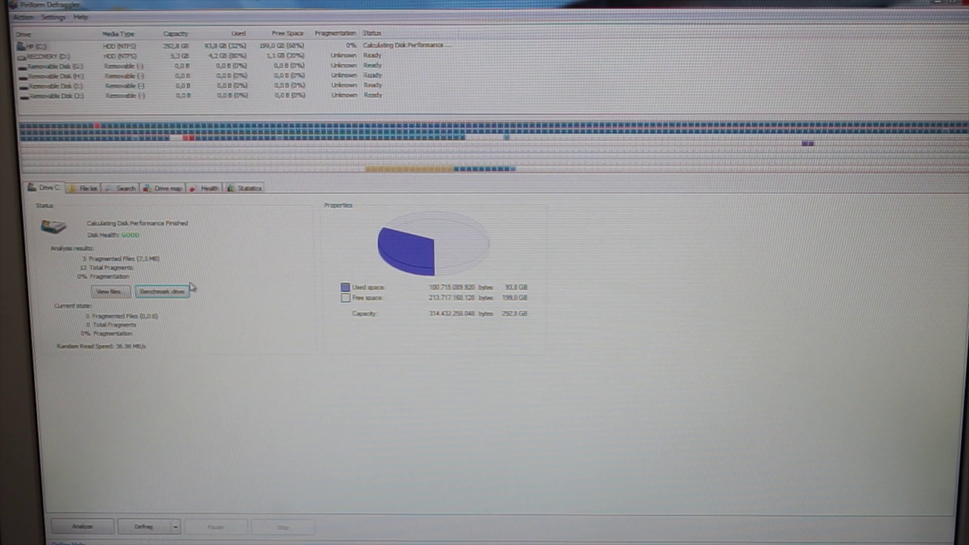
mouse_move(192, 268)
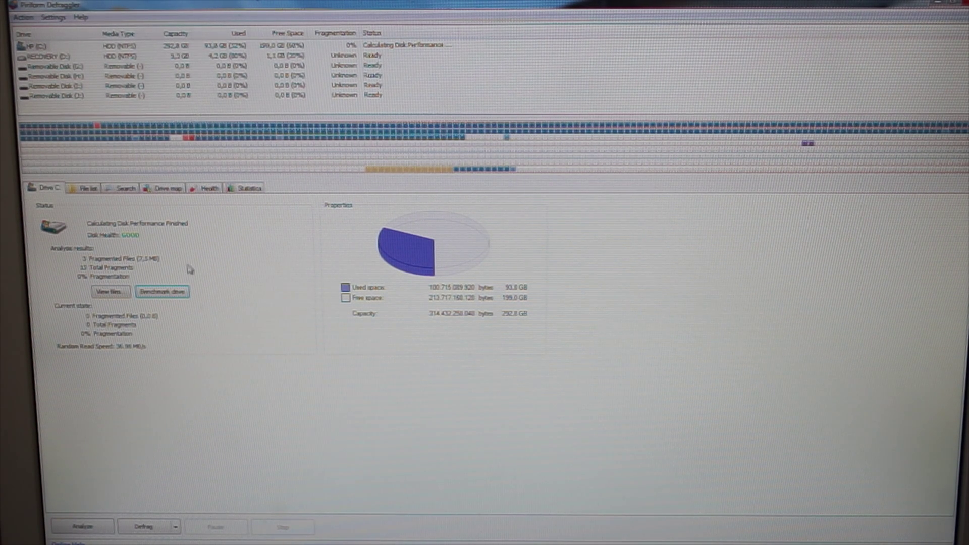